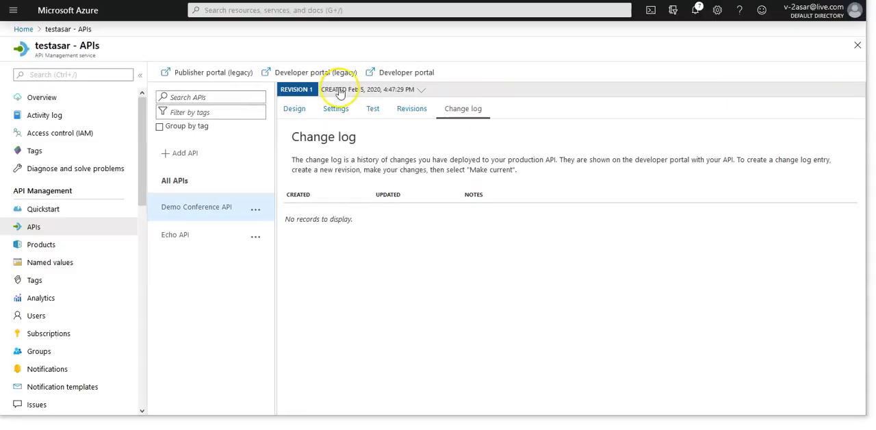
pyautogui.moveTo(80, 111)
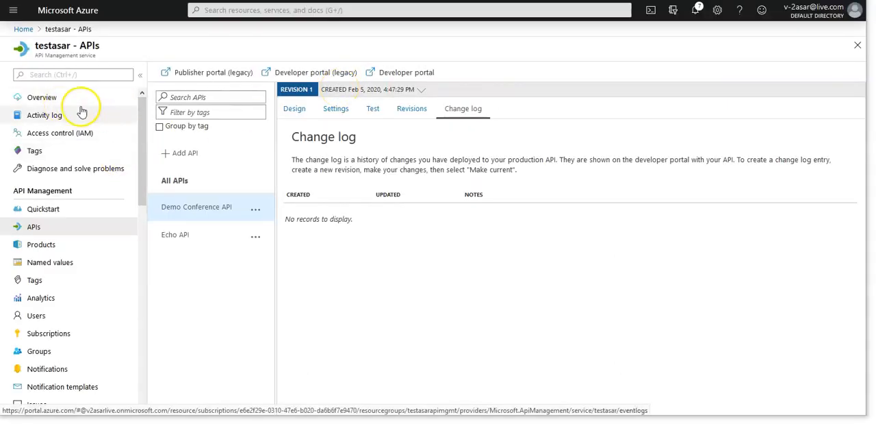
# - Show the Products list of the testasar API Management service from its overview
pyautogui.click(41, 96)
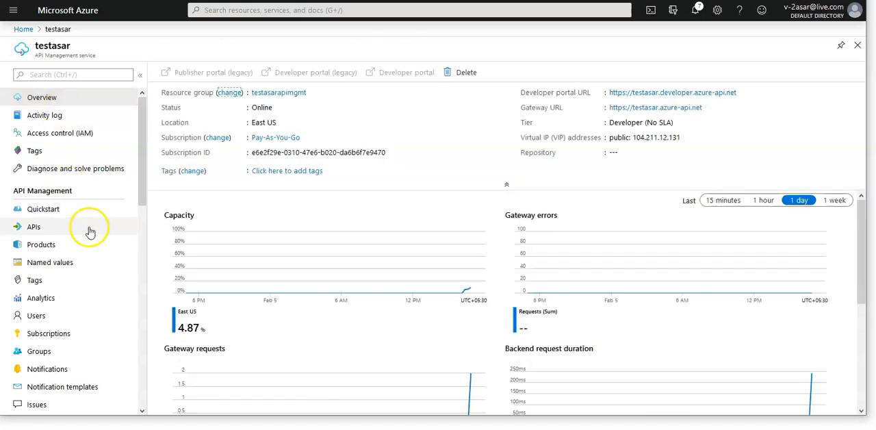
pyautogui.click(41, 244)
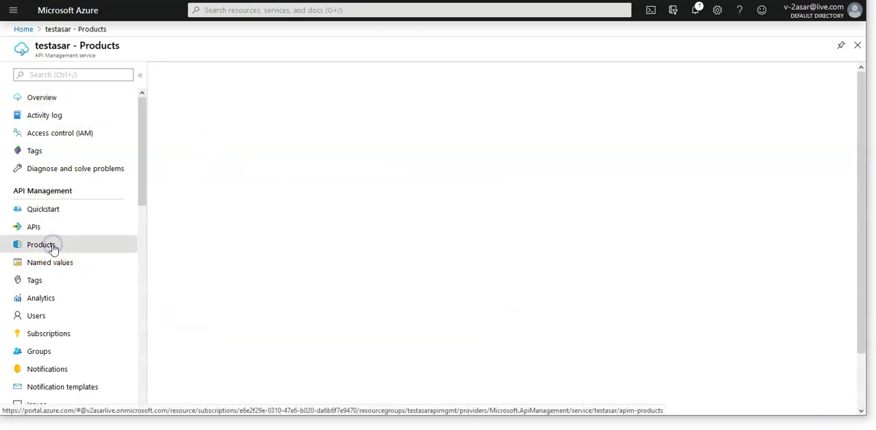
pyautogui.click(42, 244)
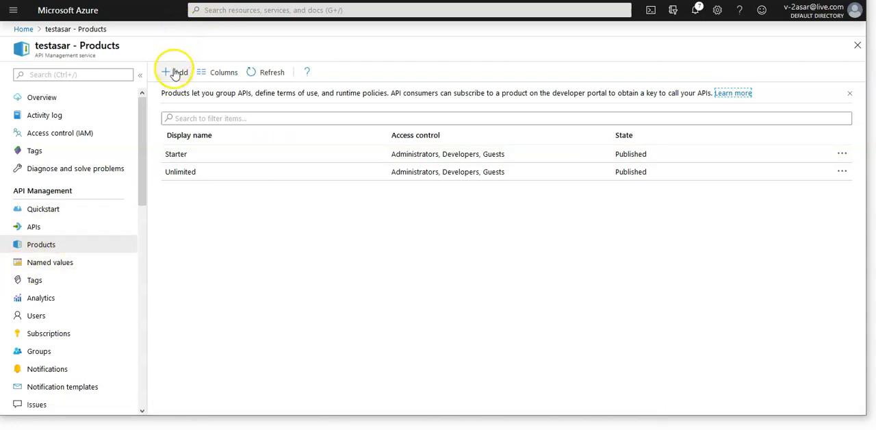
# - Add a new product with display name 'testproduct' and description 'useful information'
pyautogui.click(172, 71)
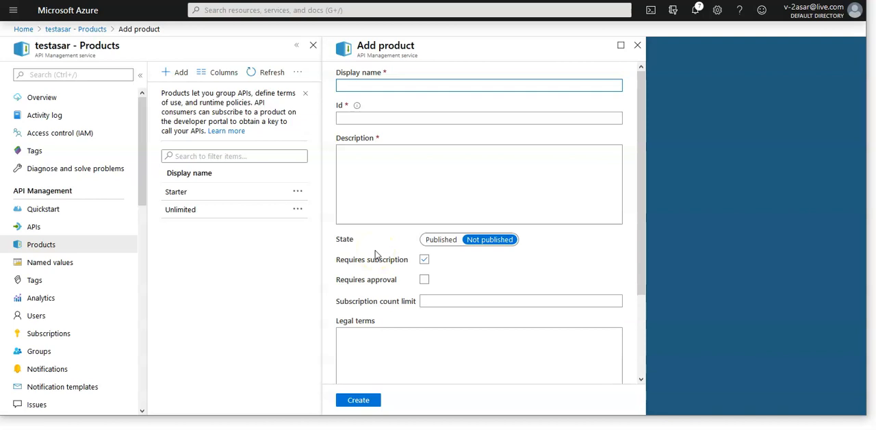
pyautogui.click(478, 85)
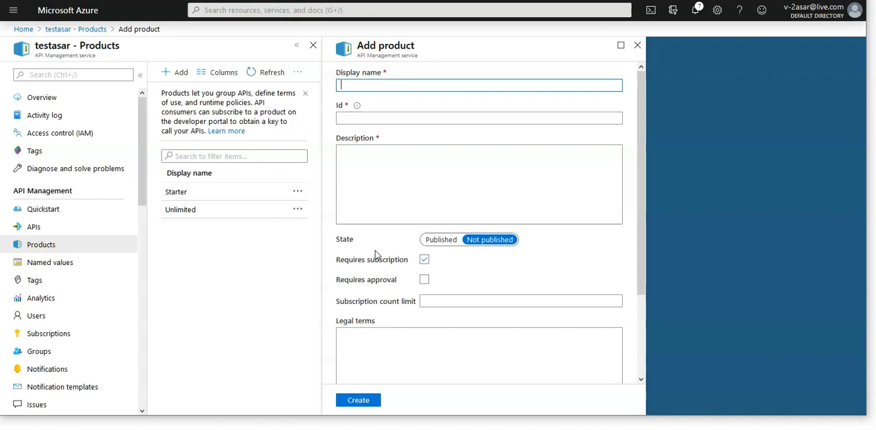
pyautogui.write('testproduct')
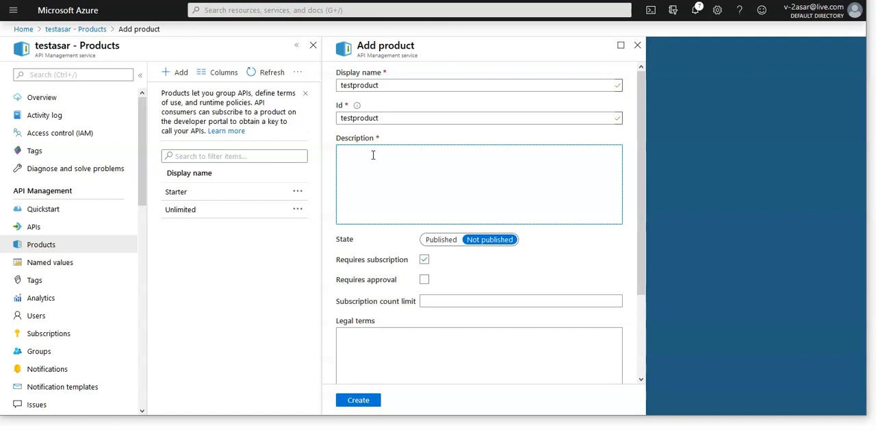
pyautogui.write('useful informa')
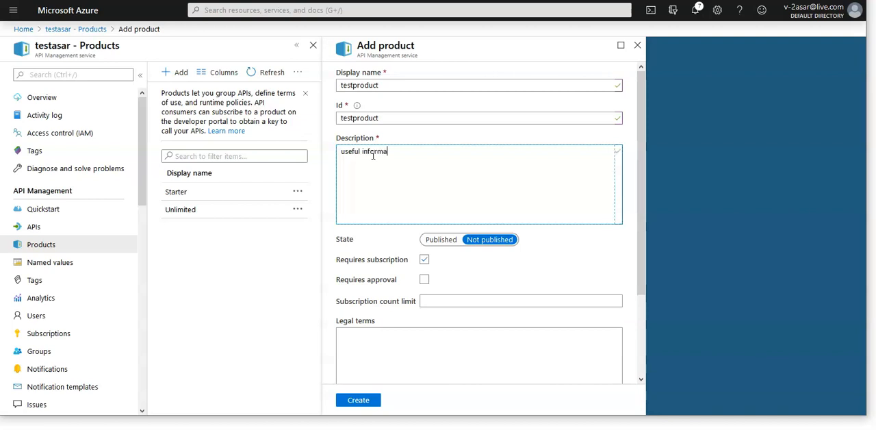
pyautogui.write('tion')
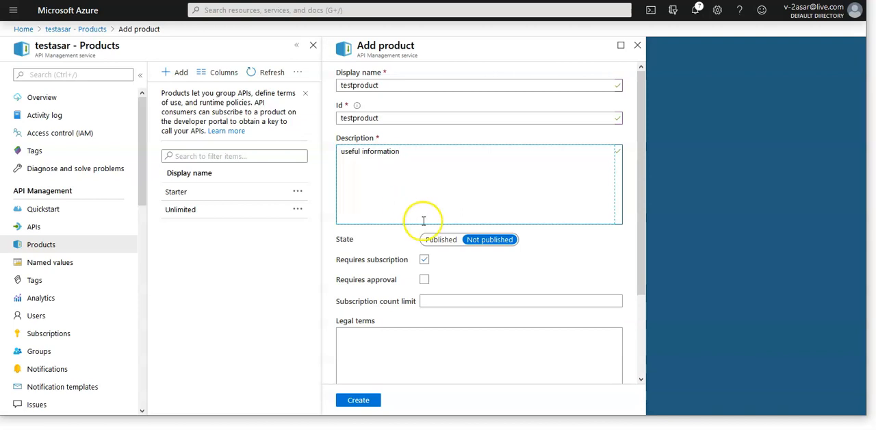
# - Set the new product's state to Published, leaving subscription required
pyautogui.click(441, 238)
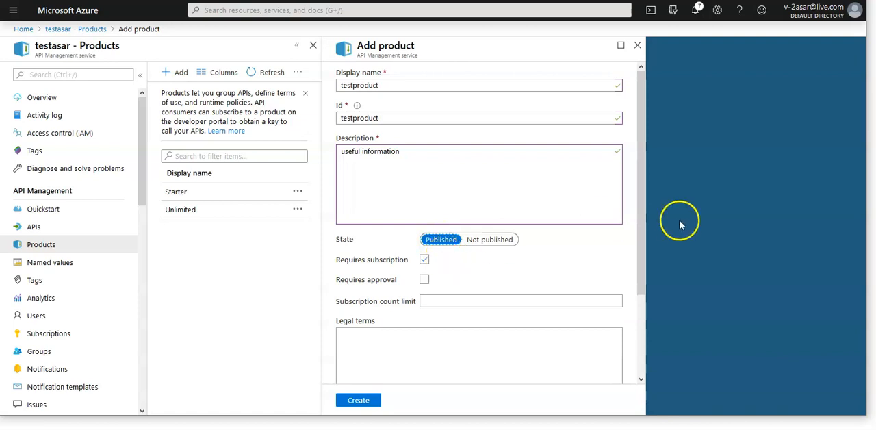
pyautogui.scroll(-3)
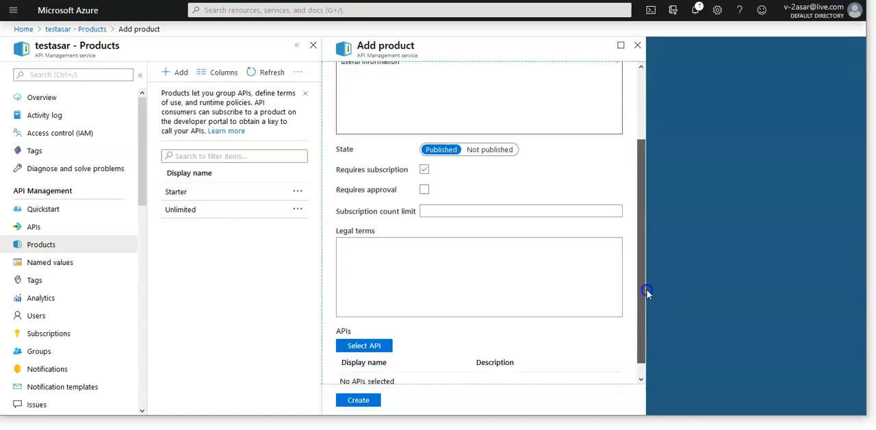
pyautogui.scroll(-3)
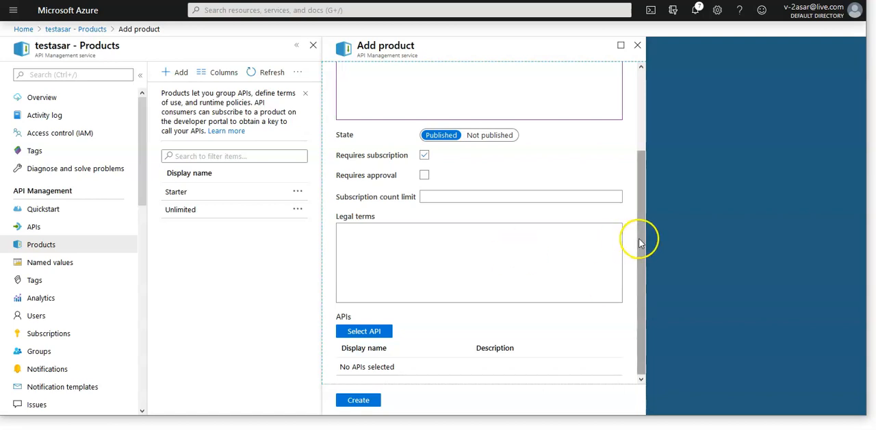
pyautogui.moveTo(645, 263)
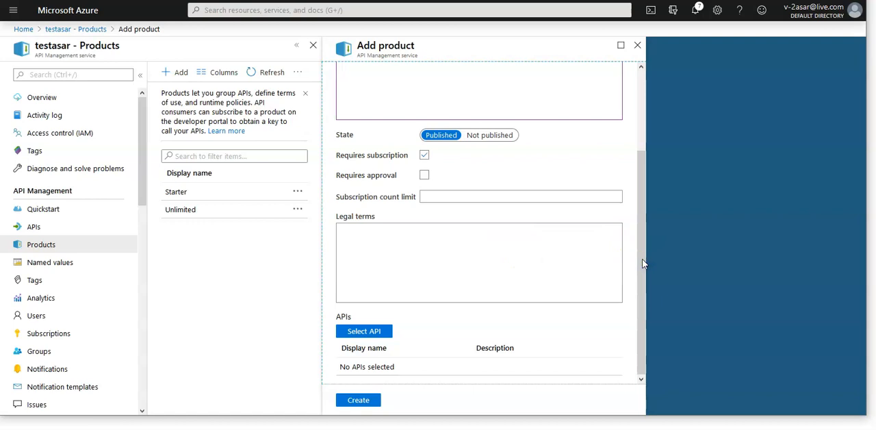
pyautogui.moveTo(611, 272)
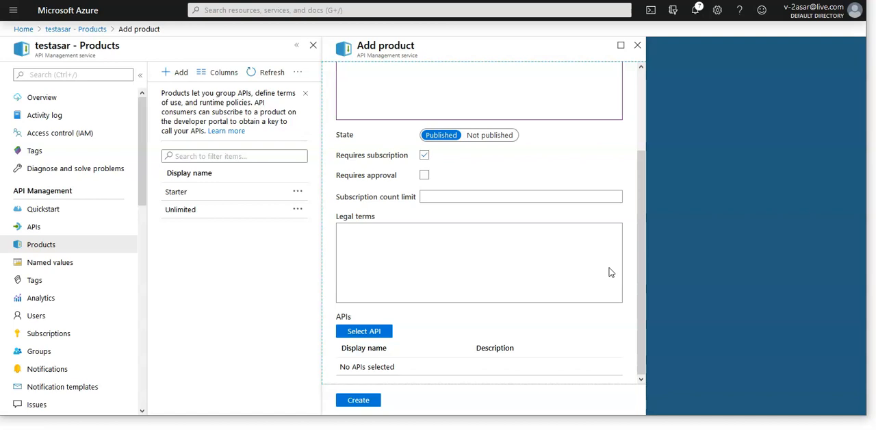
# - Create testproduct and open its product page from the list
pyautogui.click(358, 400)
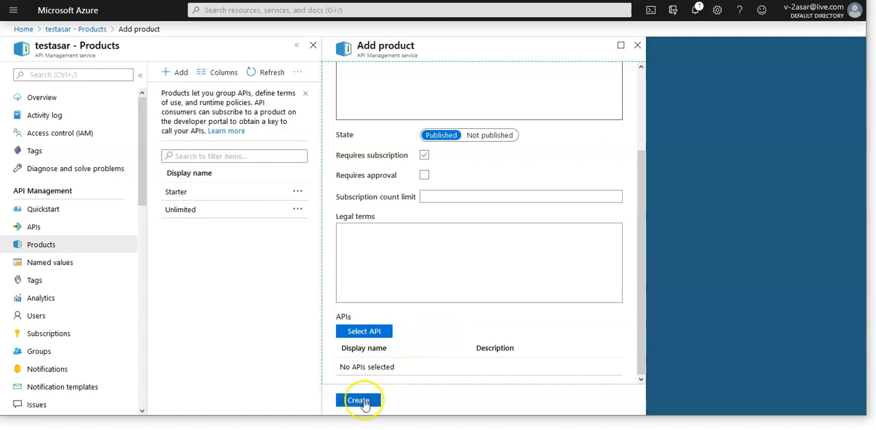
pyautogui.click(360, 400)
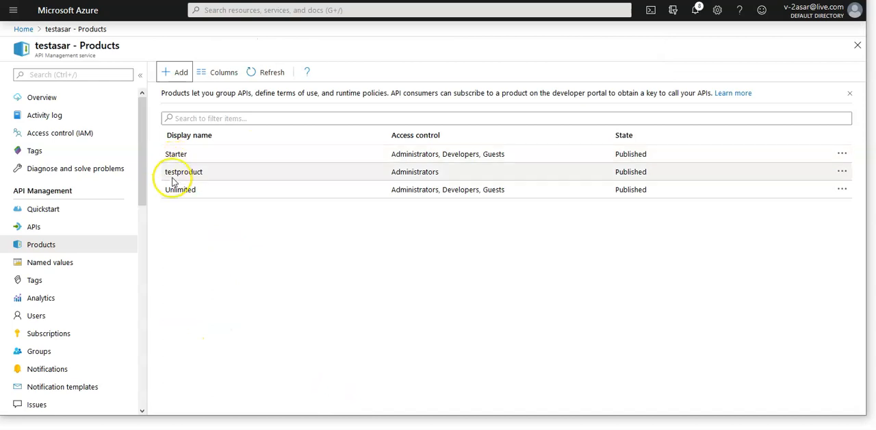
pyautogui.click(183, 171)
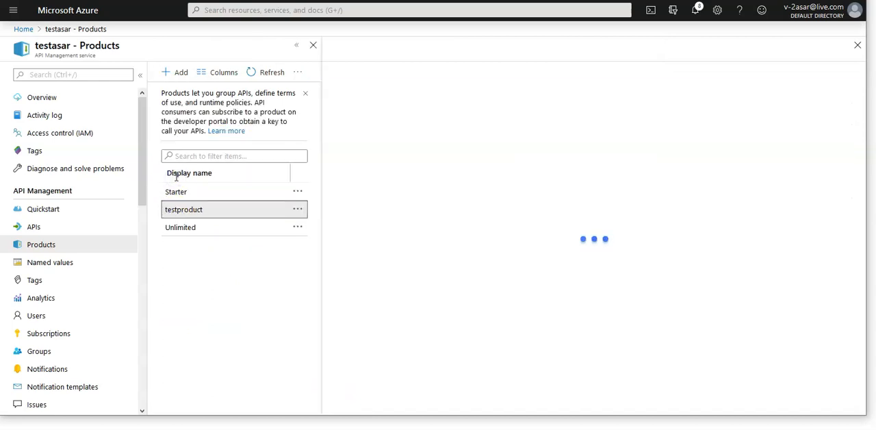
pyautogui.click(183, 208)
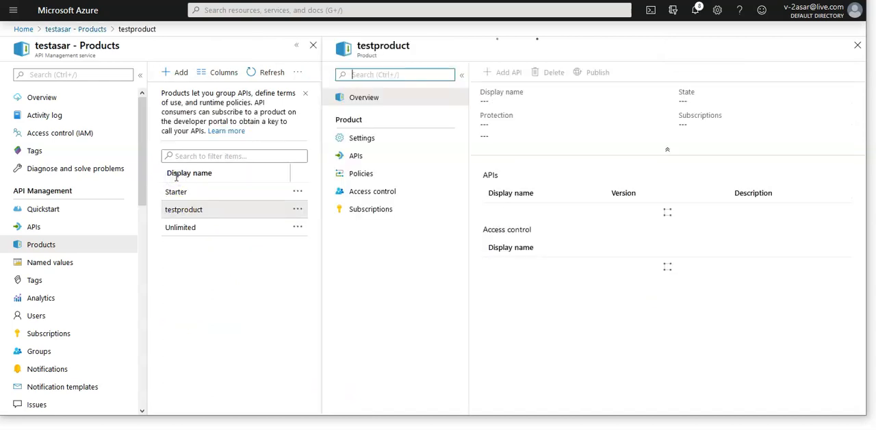
# - Review testproduct's published settings
pyautogui.click(361, 137)
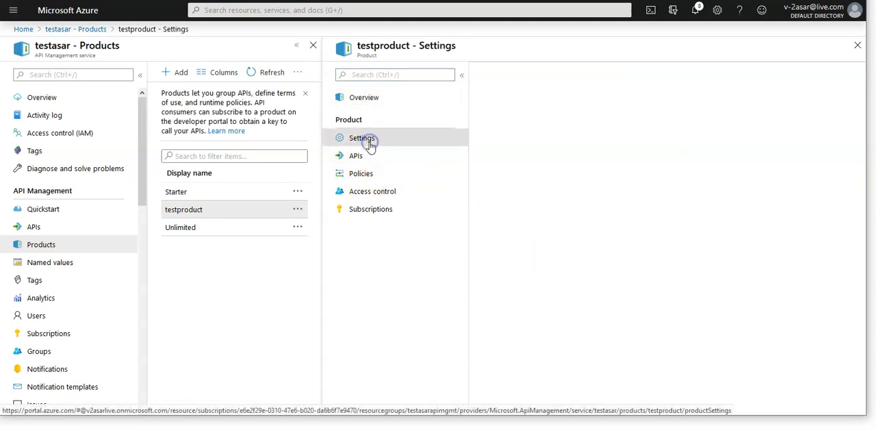
pyautogui.click(363, 137)
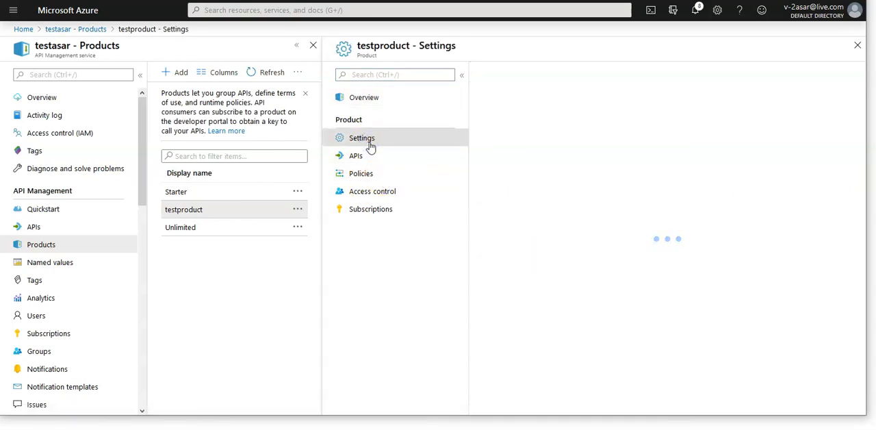
pyautogui.click(361, 137)
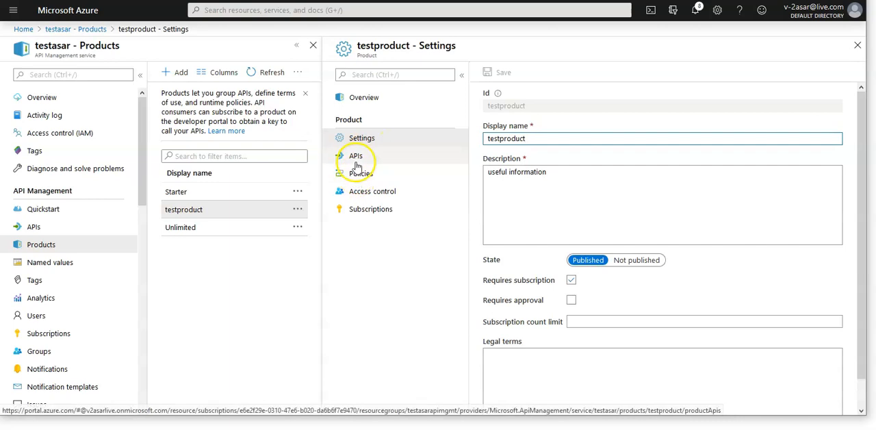
# - Check testproduct's empty API list and the APIs available to add, then its policies
pyautogui.click(356, 154)
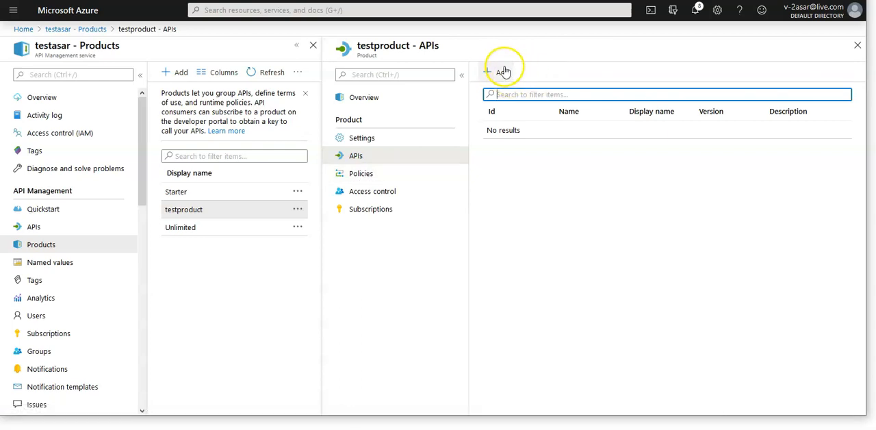
pyautogui.click(496, 71)
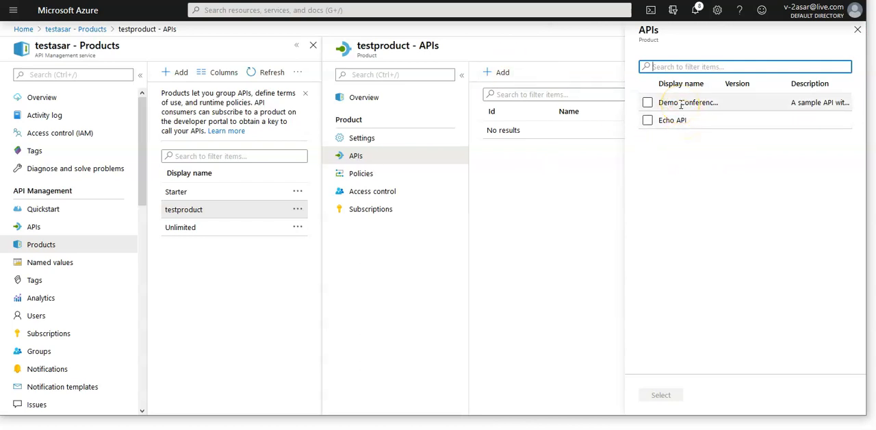
pyautogui.click(361, 172)
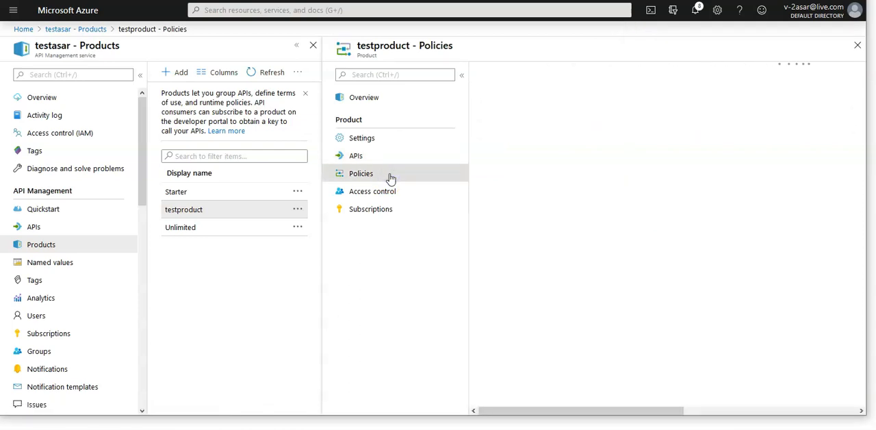
# - View the default policies and Access control (administrators only), then the groups picker
pyautogui.click(361, 172)
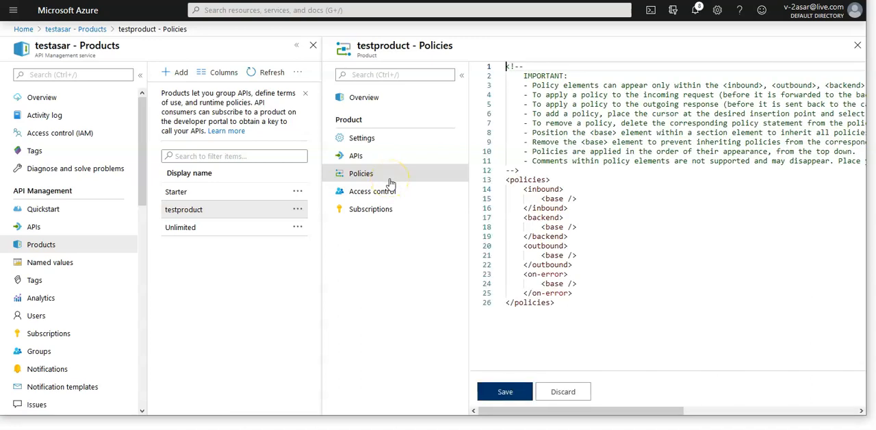
pyautogui.moveTo(387, 195)
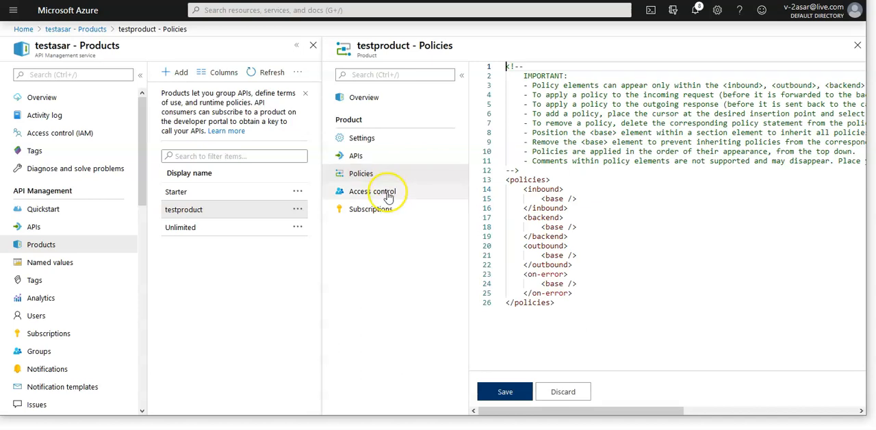
pyautogui.click(372, 192)
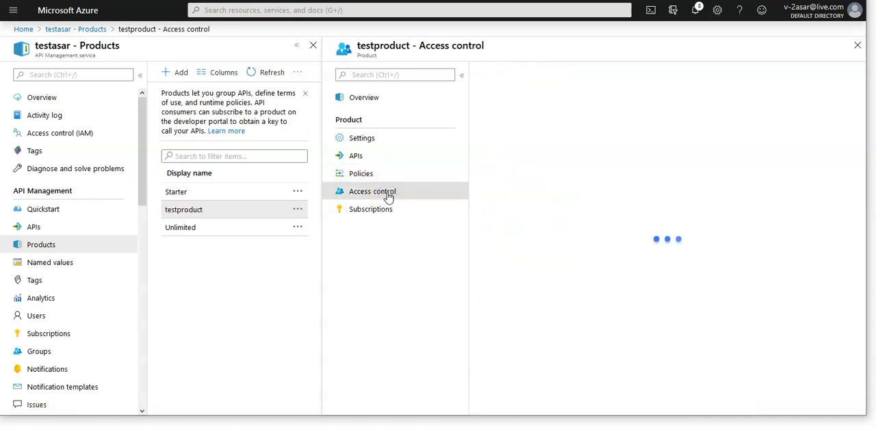
pyautogui.click(372, 192)
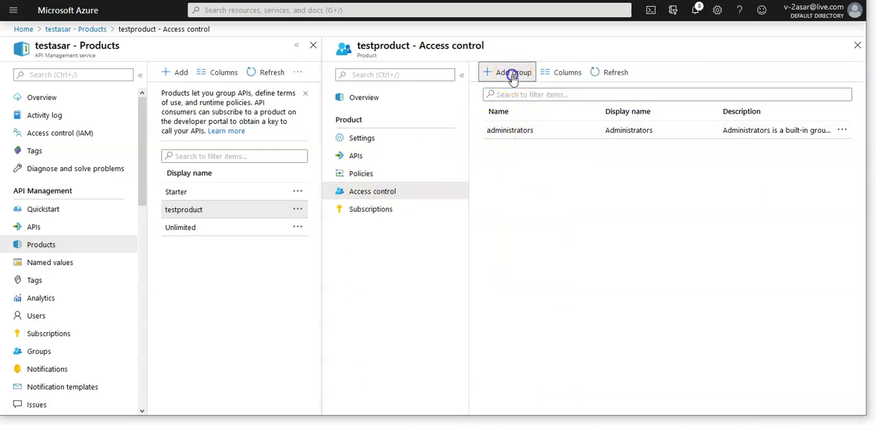
pyautogui.click(512, 71)
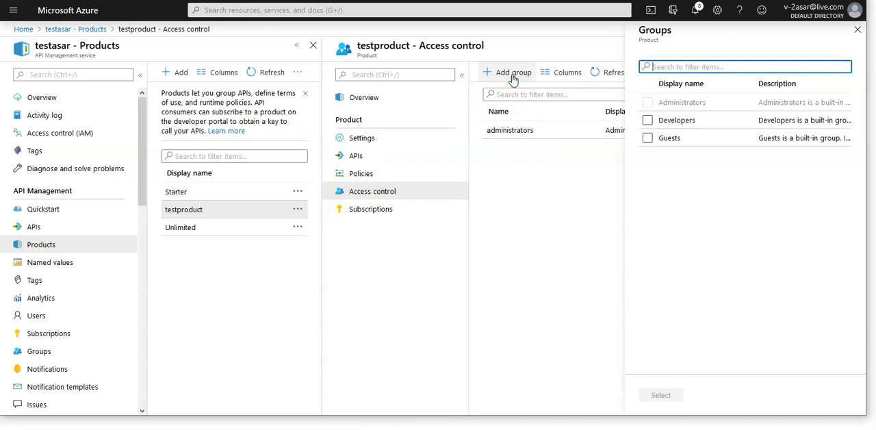
pyautogui.moveTo(381, 211)
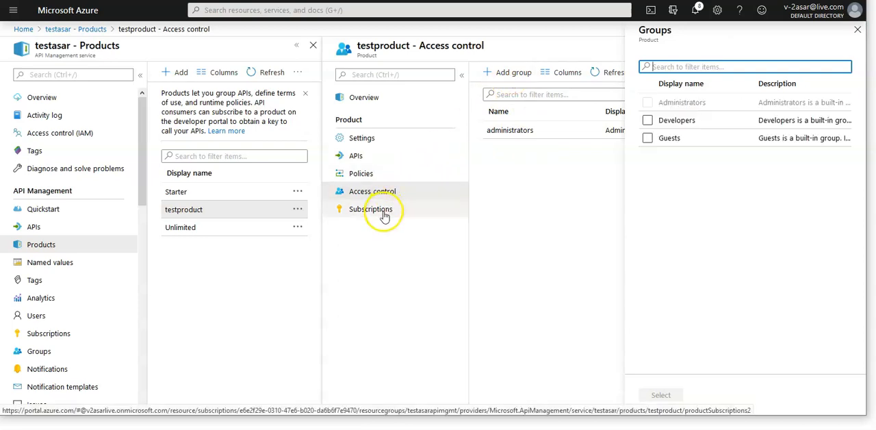
# - Show testproduct's subscriptions filtered to Pending approval, returning no results
pyautogui.click(371, 208)
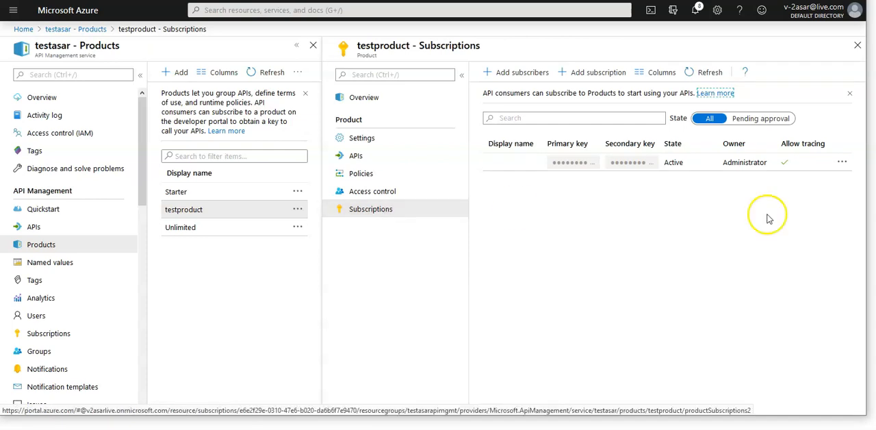
pyautogui.click(761, 117)
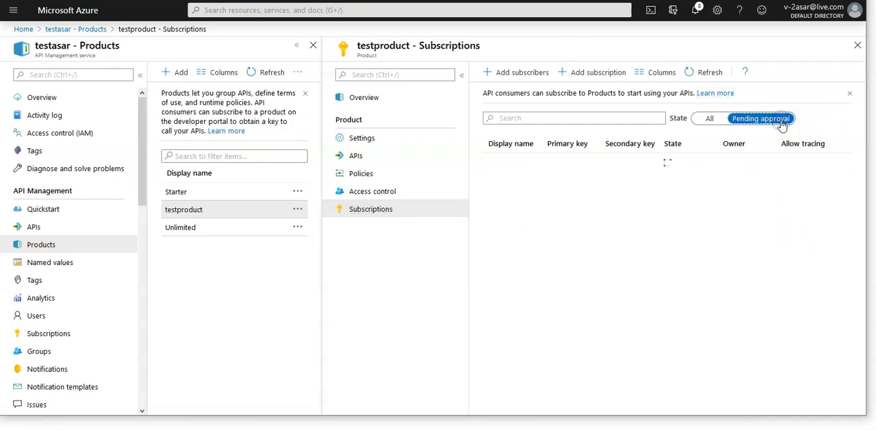
pyautogui.click(762, 118)
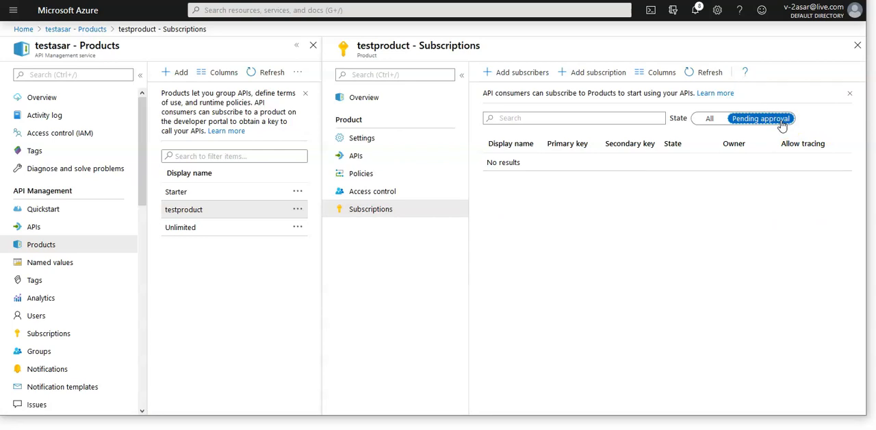
pyautogui.moveTo(622, 252)
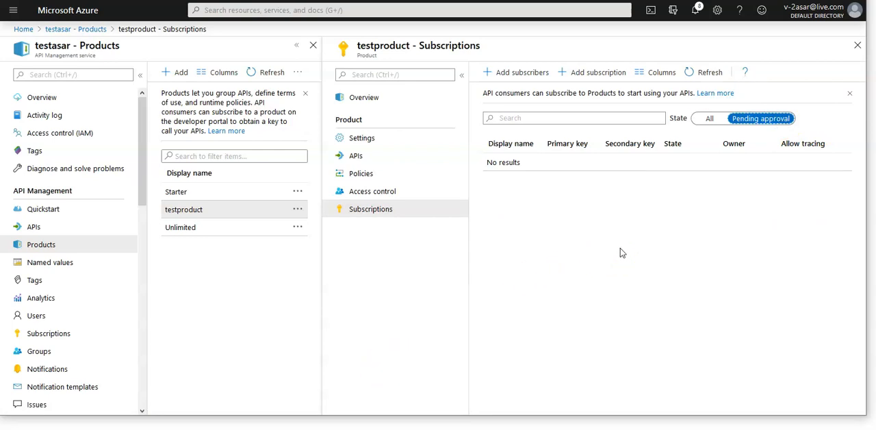